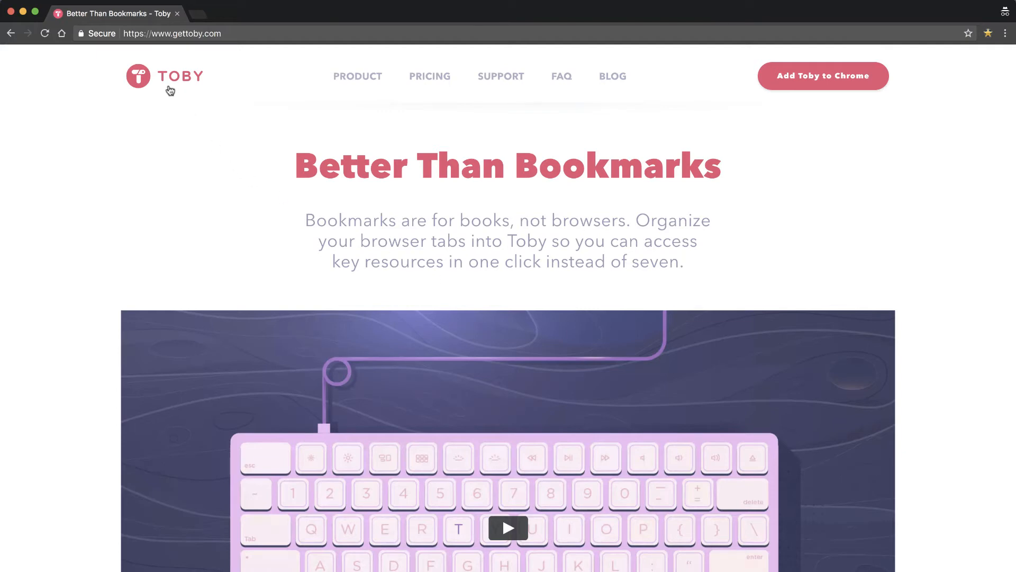
{"action": "mouse_move", "coordinate": [189, 60]}
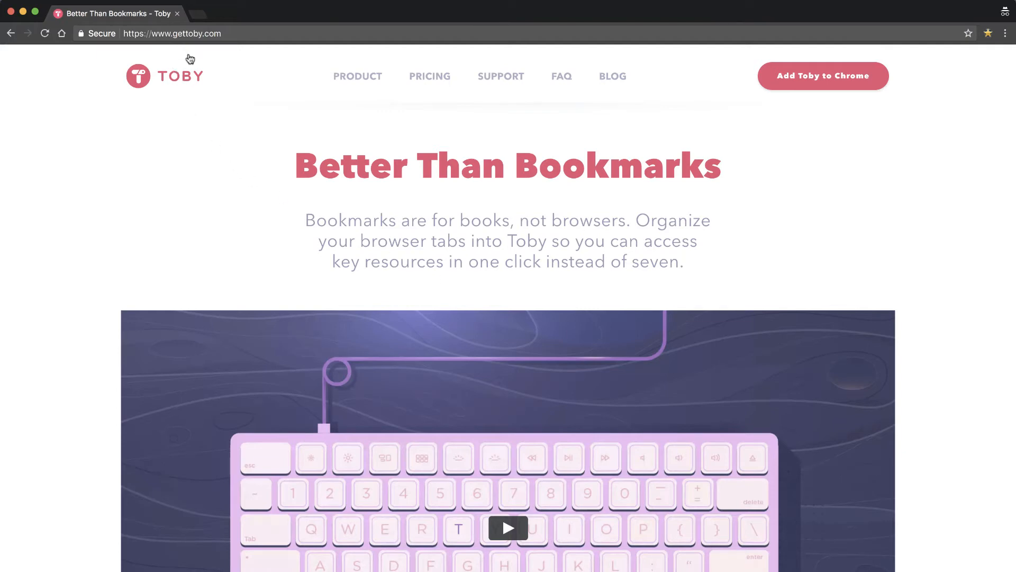
{"action": "mouse_move", "coordinate": [429, 78]}
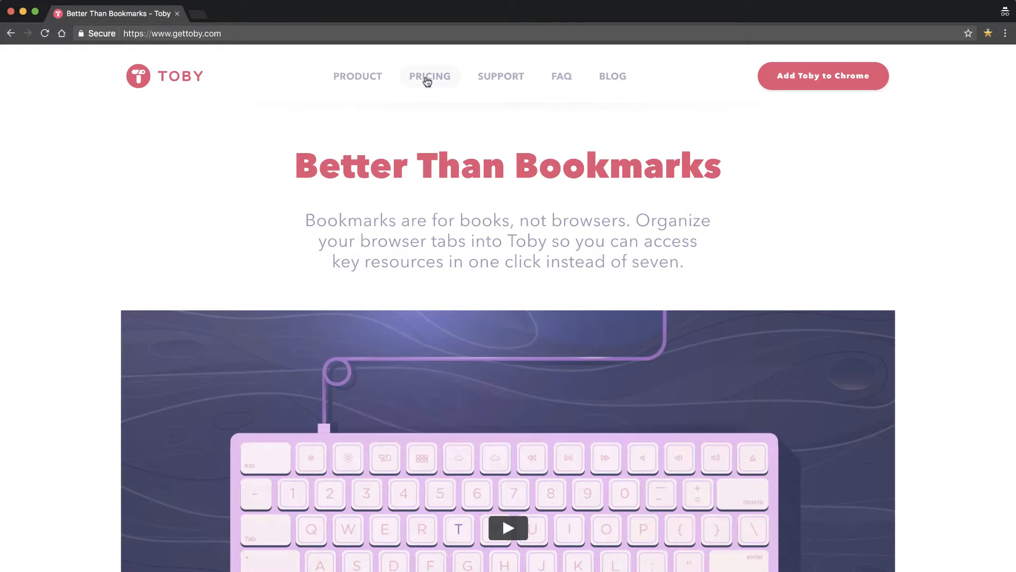
Browse the Toby plans and pricing page and return to the dashboard, scrolling through the collections
{"action": "left_click", "coordinate": [428, 76]}
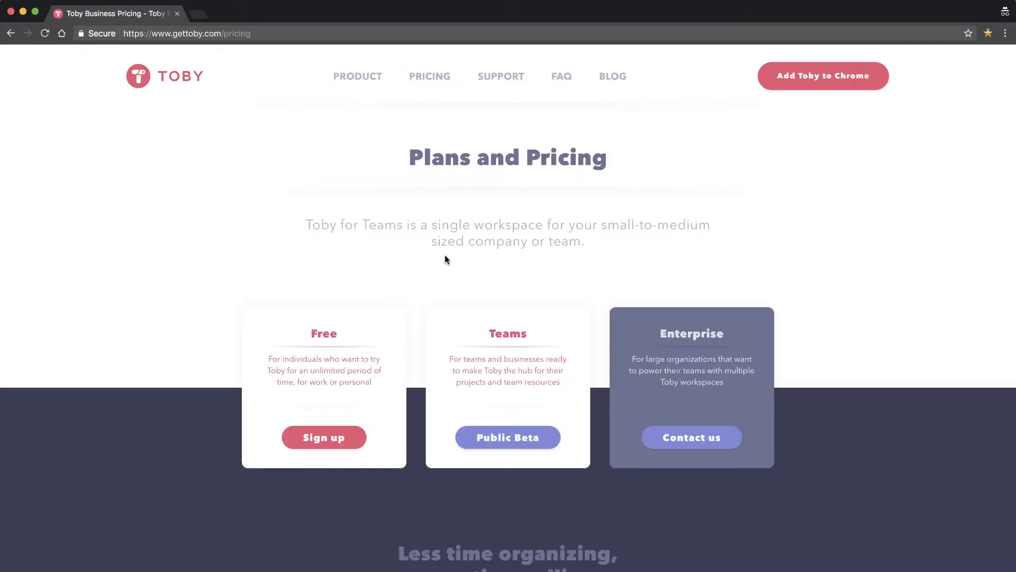
{"action": "scroll", "scroll_direction": "down", "scroll_amount": 3}
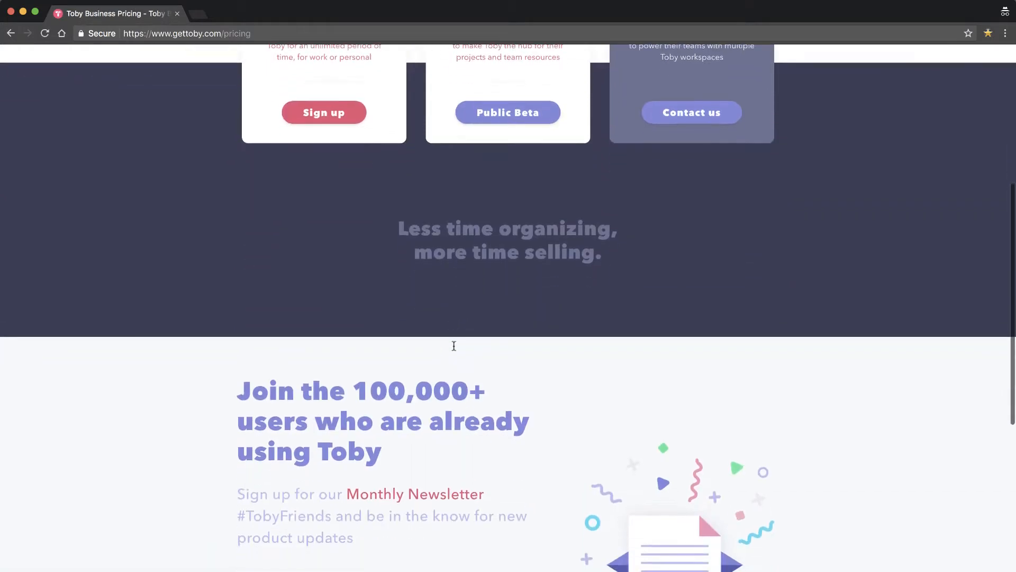
{"action": "scroll", "scroll_direction": "down", "scroll_amount": 3}
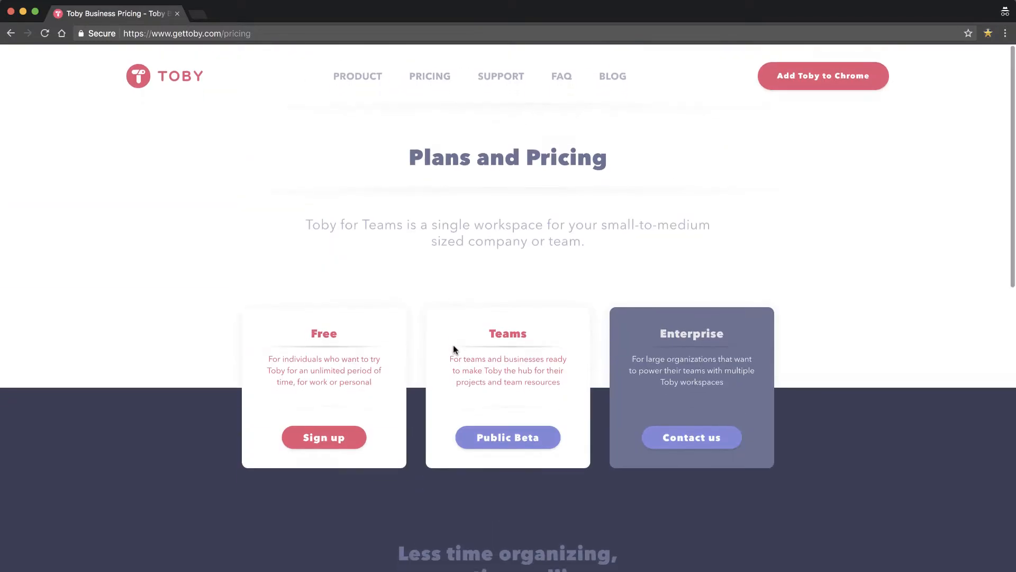
{"action": "left_click", "coordinate": [165, 76]}
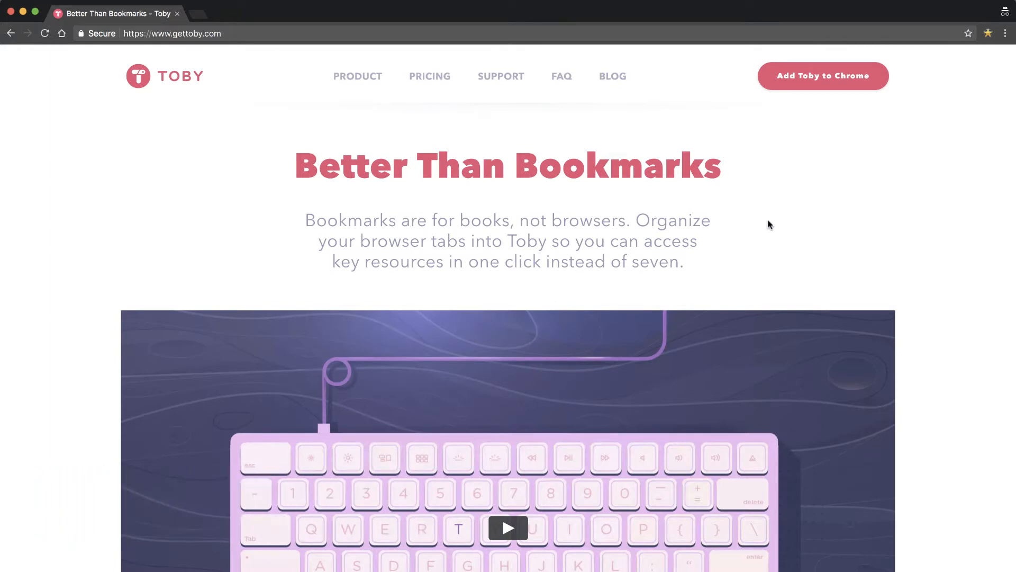
{"action": "mouse_move", "coordinate": [414, 136]}
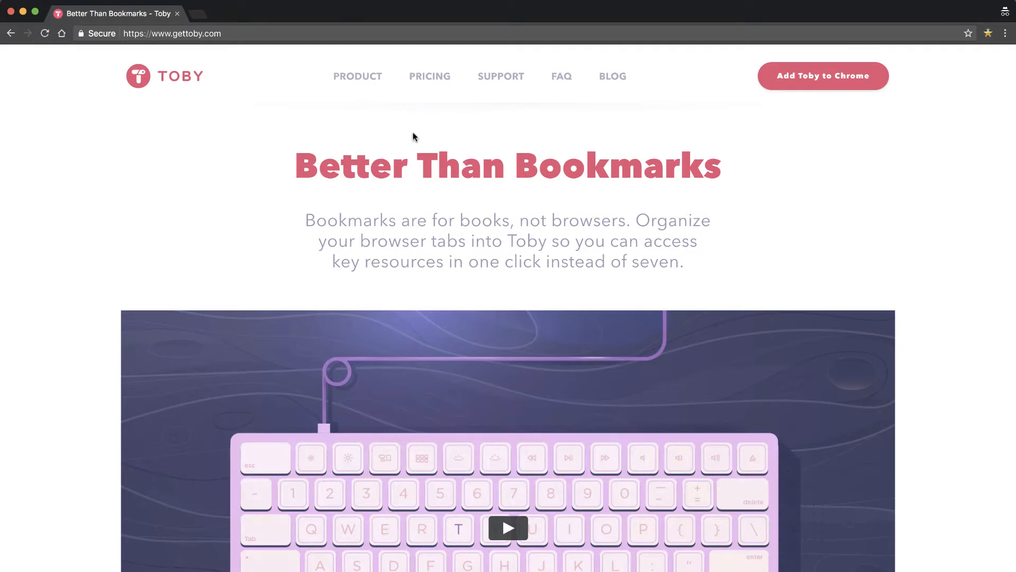
{"action": "scroll", "scroll_direction": "down", "scroll_amount": 3}
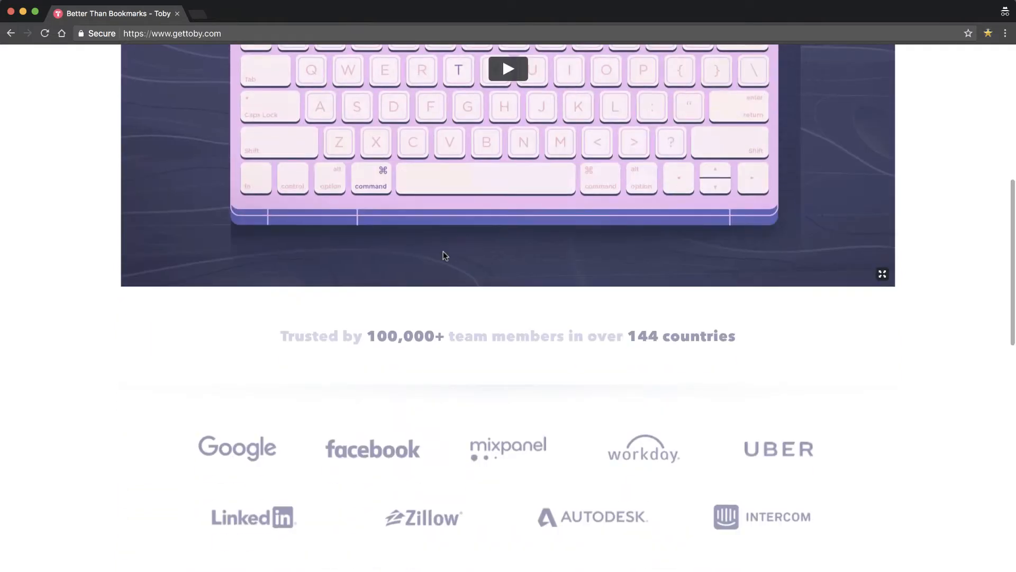
{"action": "scroll", "scroll_direction": "down", "scroll_amount": 3}
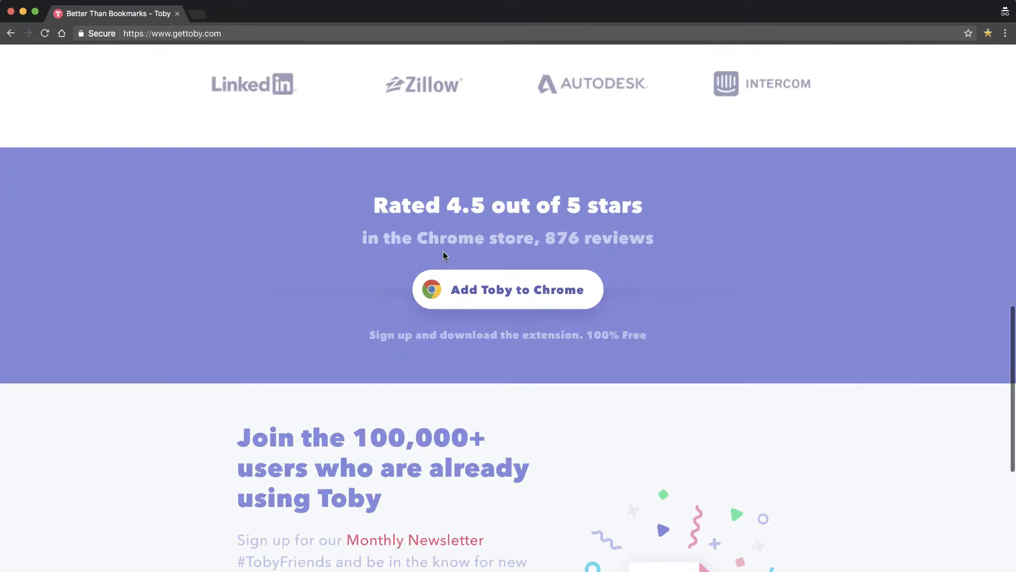
{"action": "scroll", "scroll_direction": "down", "scroll_amount": 3}
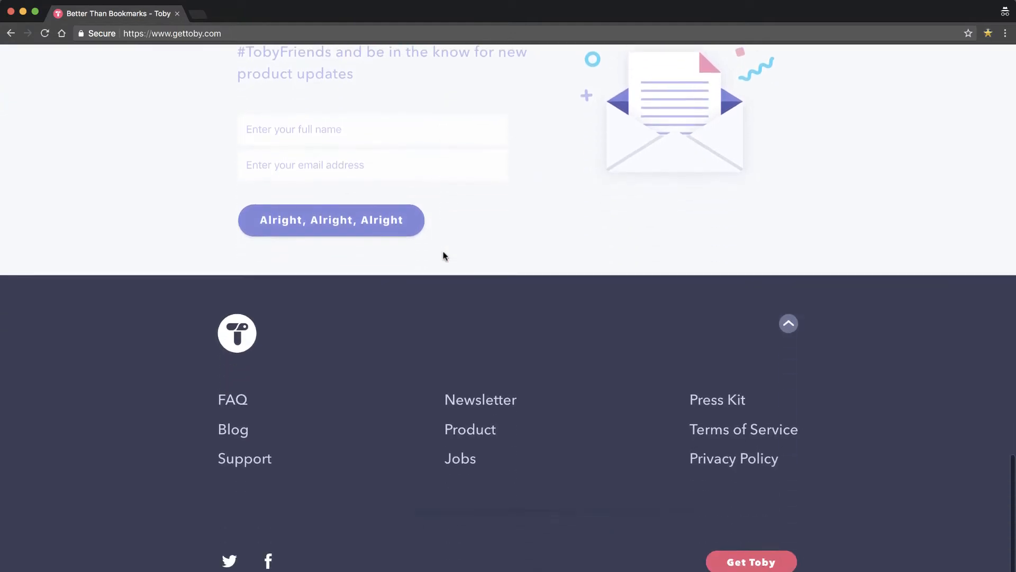
{"action": "scroll", "scroll_direction": "up", "scroll_amount": 3}
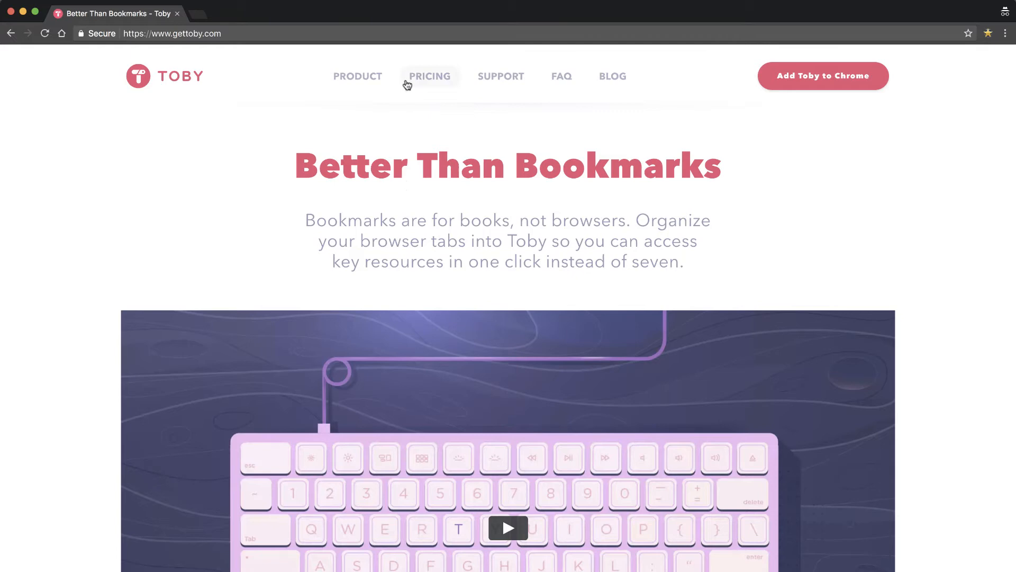
{"action": "mouse_move", "coordinate": [356, 79]}
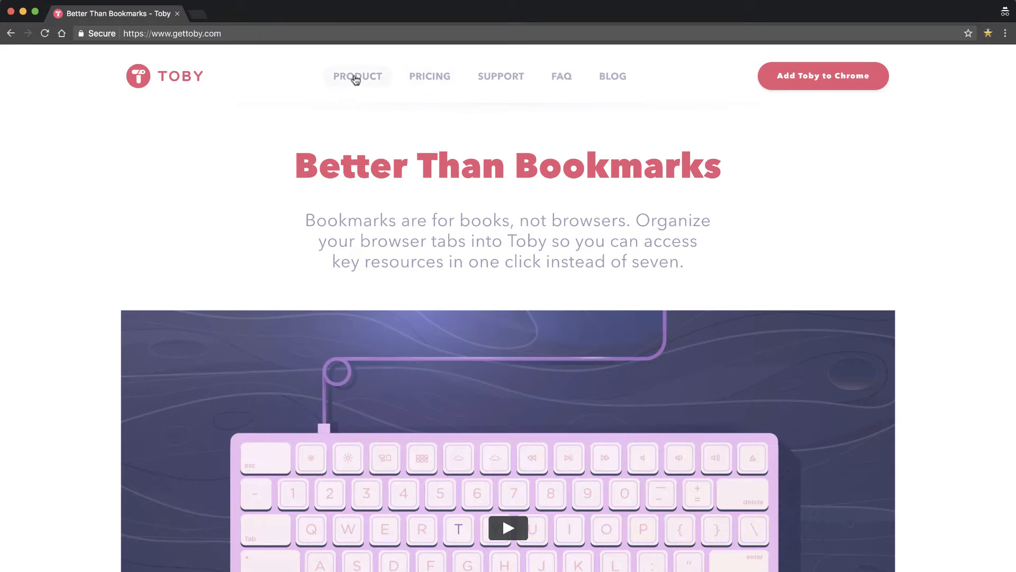
{"action": "mouse_move", "coordinate": [307, 41]}
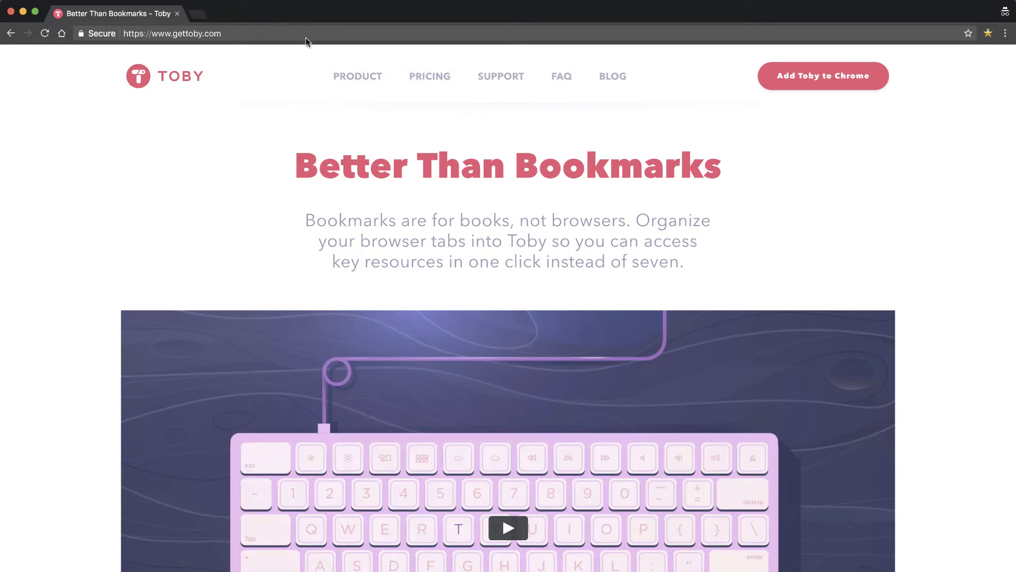
{"action": "mouse_move", "coordinate": [313, 99]}
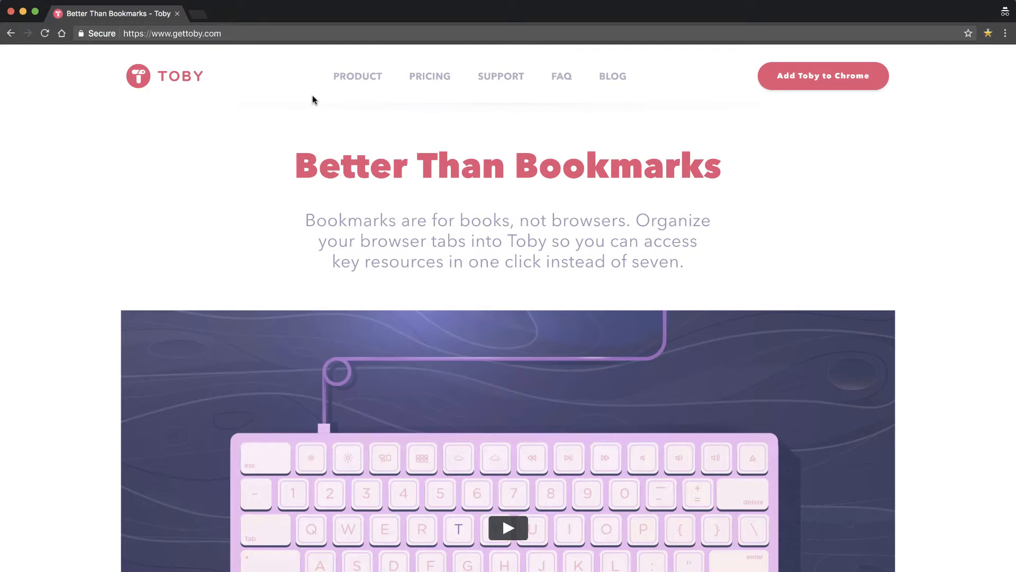
Switch to the many-tab window, peek at the saved-collections popup, then show the collections dashboard in a new tab
{"action": "left_click", "coordinate": [318, 4]}
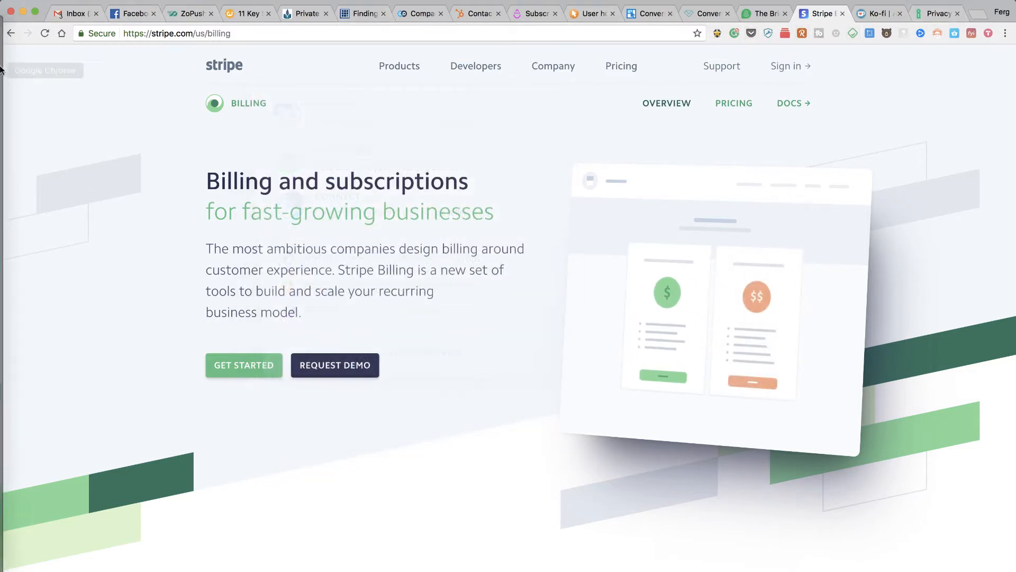
{"action": "left_click", "coordinate": [209, 13]}
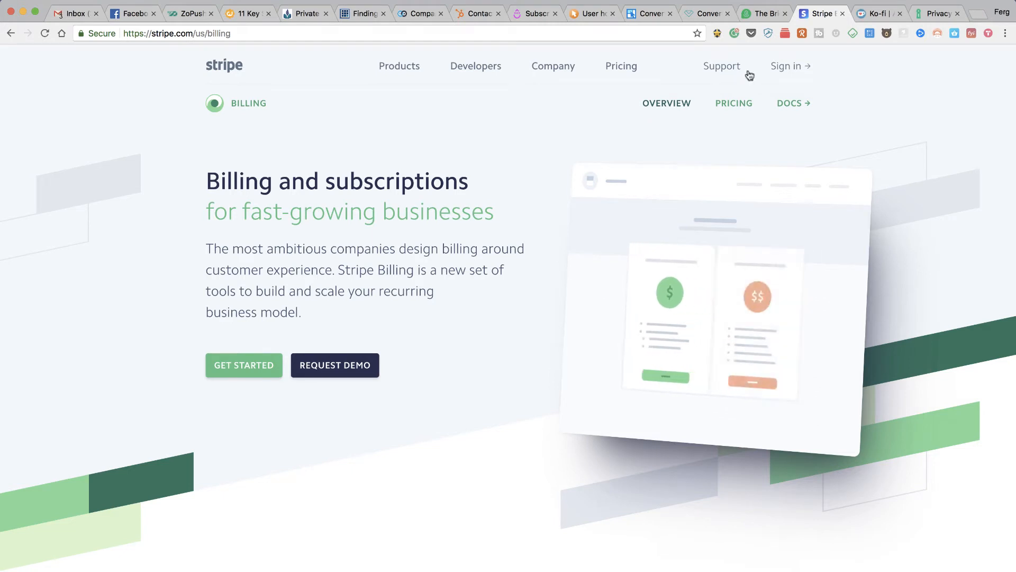
{"action": "mouse_move", "coordinate": [692, 100]}
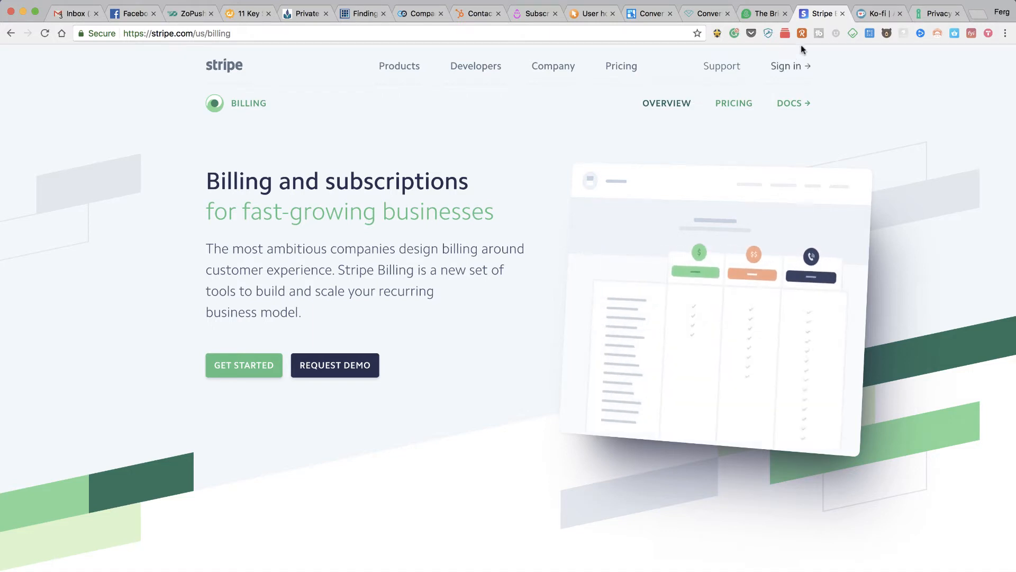
{"action": "mouse_move", "coordinate": [458, 126]}
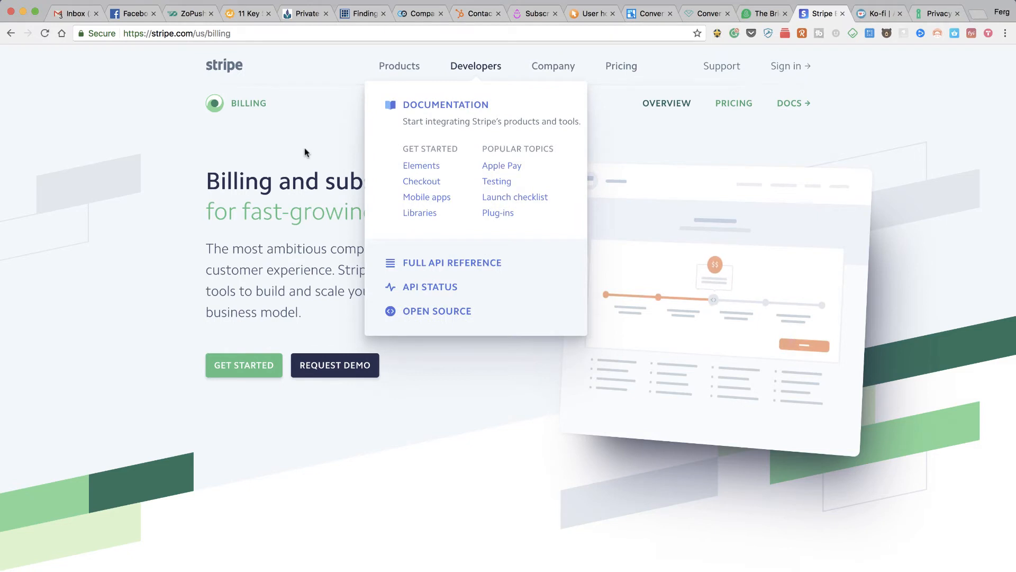
{"action": "mouse_move", "coordinate": [276, 149]}
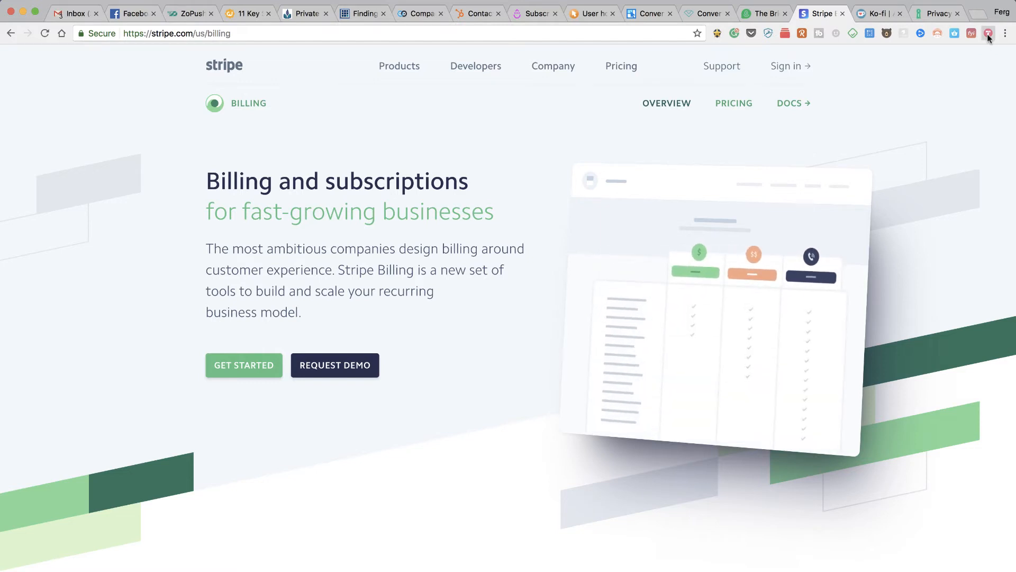
{"action": "left_click", "coordinate": [989, 32]}
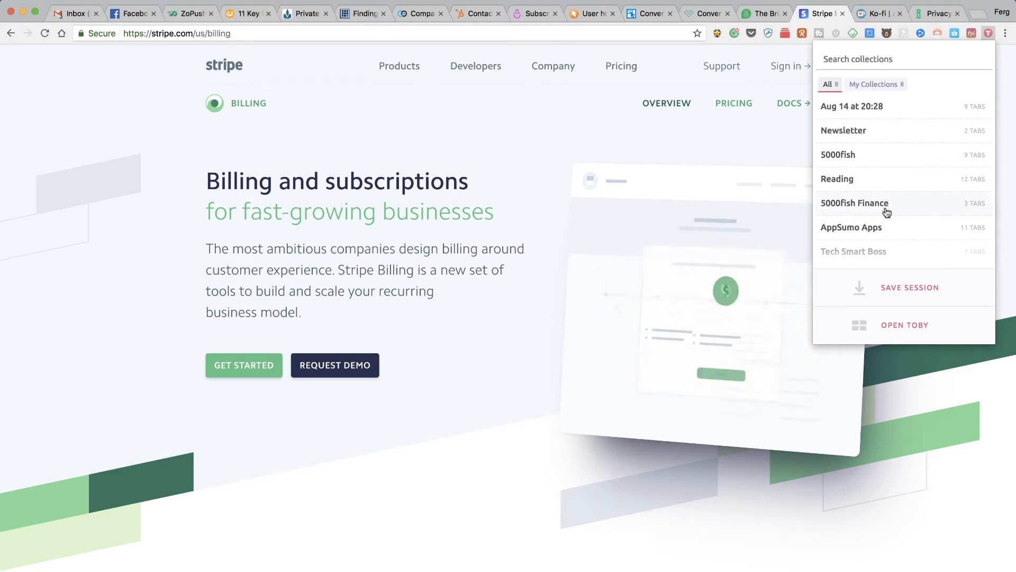
{"action": "left_click", "coordinate": [922, 54]}
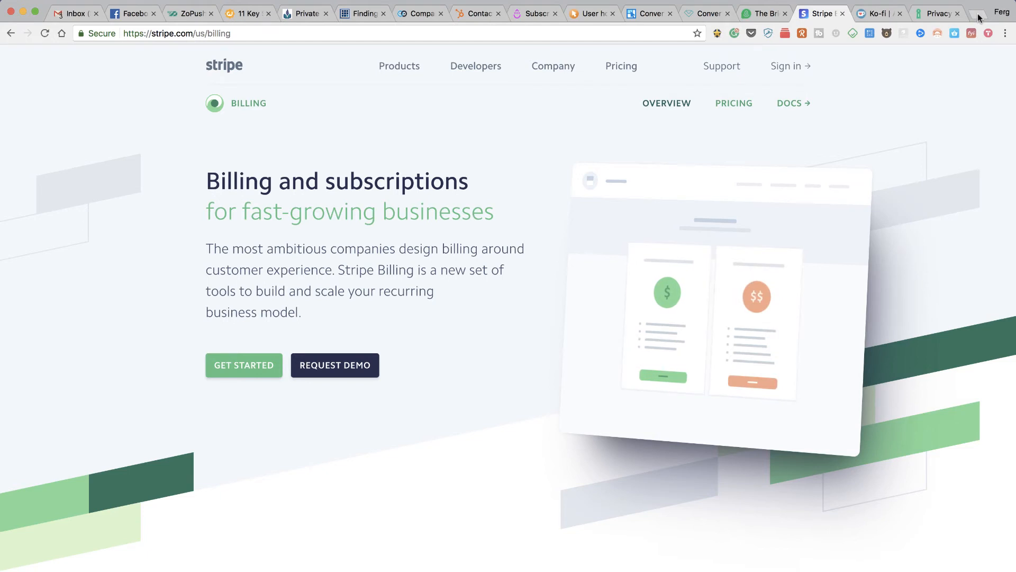
{"action": "left_click", "coordinate": [972, 13]}
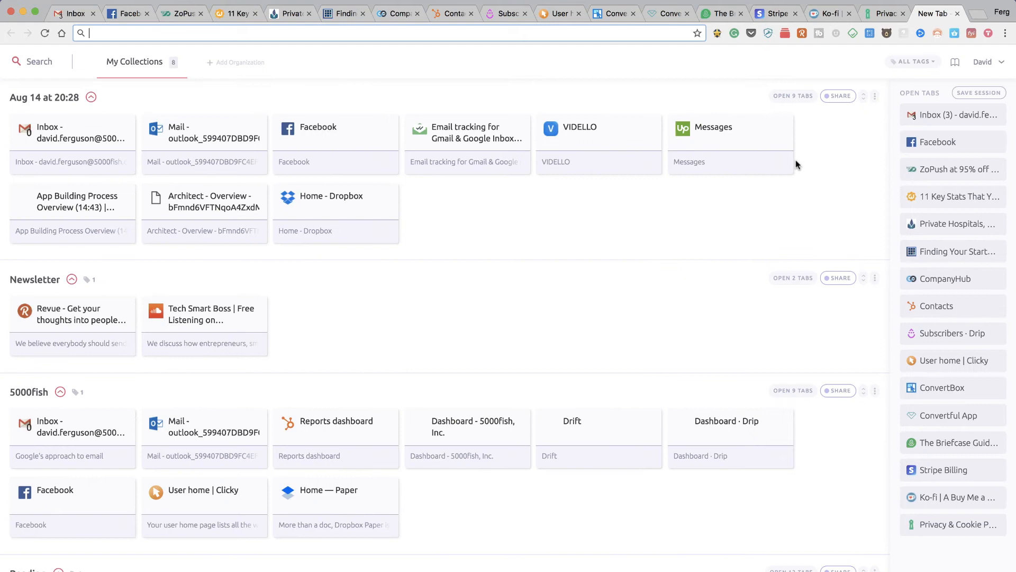
{"action": "scroll", "scroll_direction": "down", "scroll_amount": 3}
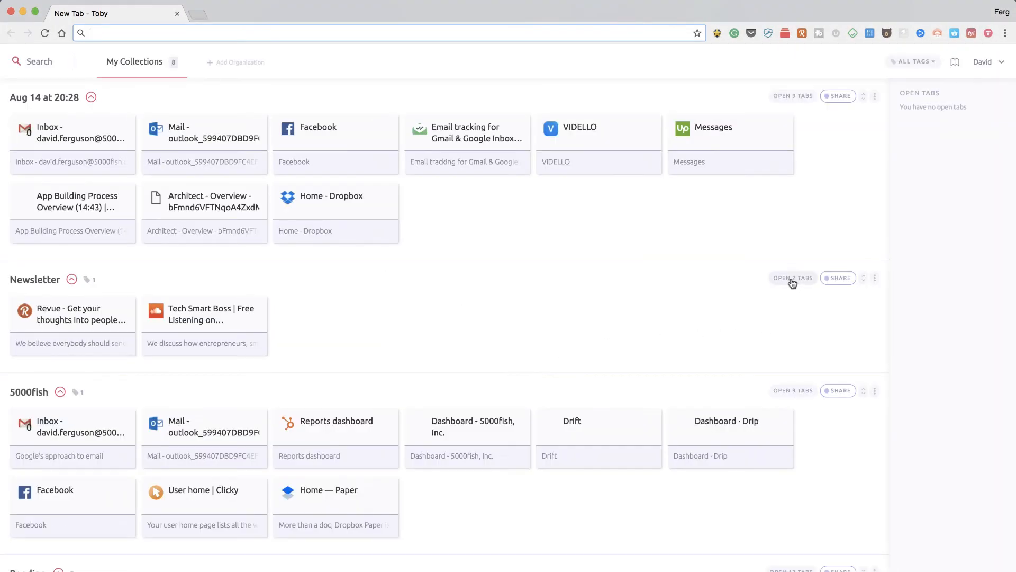
Open the Newsletter collection's two tabs and view the Tech Smart Boss SoundCloud page
{"action": "left_click", "coordinate": [792, 277]}
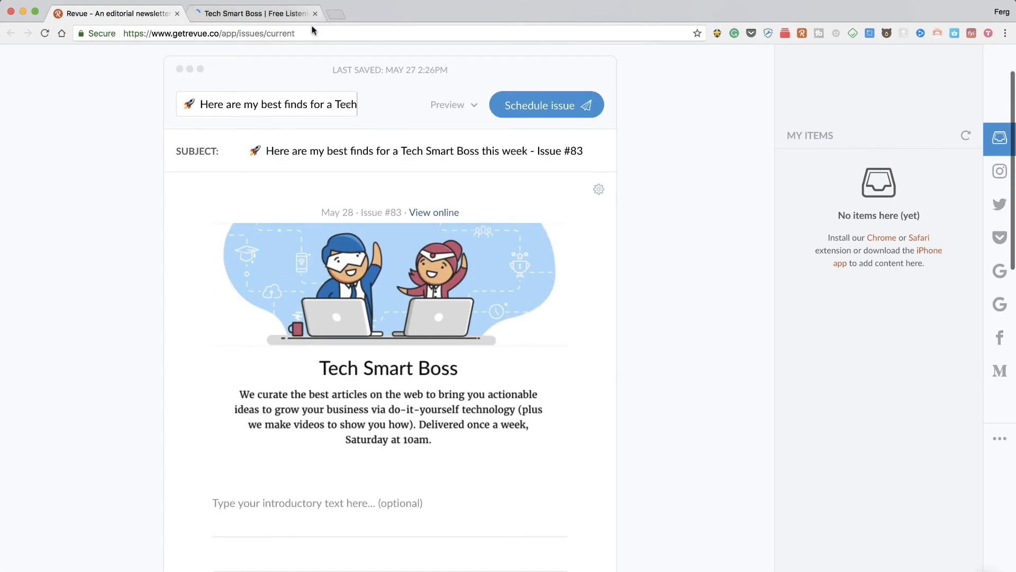
{"action": "left_click", "coordinate": [253, 12]}
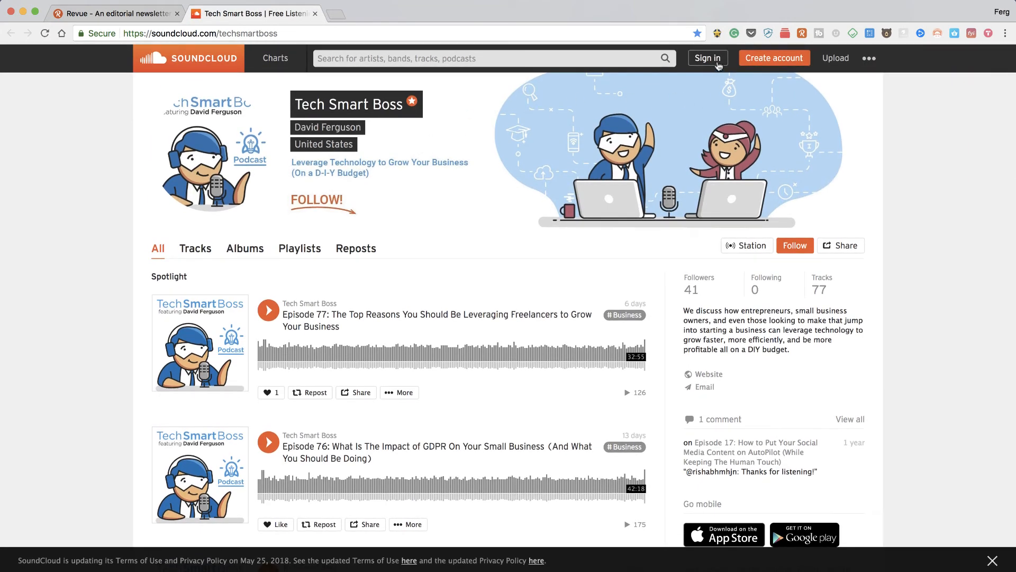
{"action": "mouse_move", "coordinate": [455, 134]}
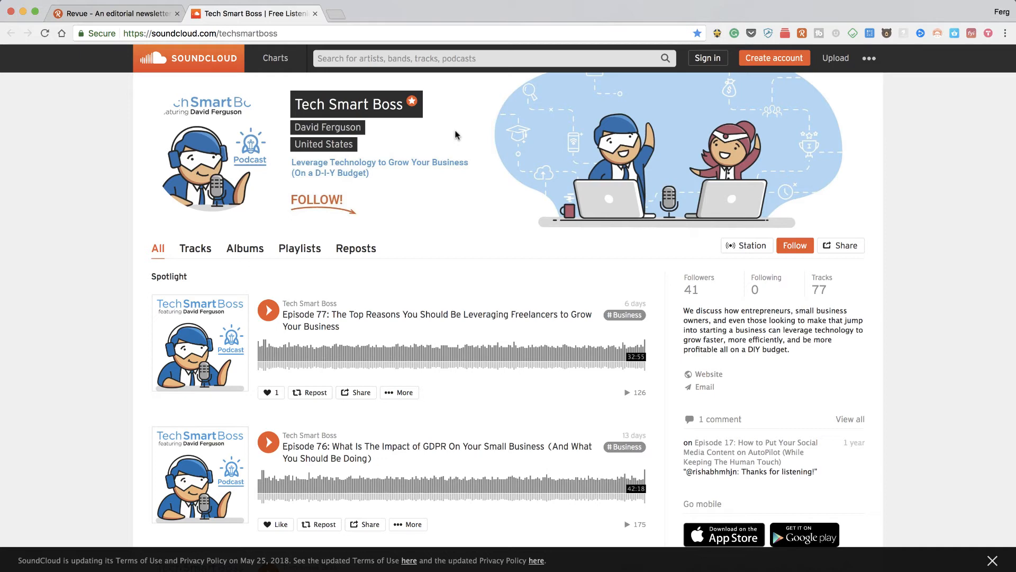
{"action": "mouse_move", "coordinate": [337, 18]}
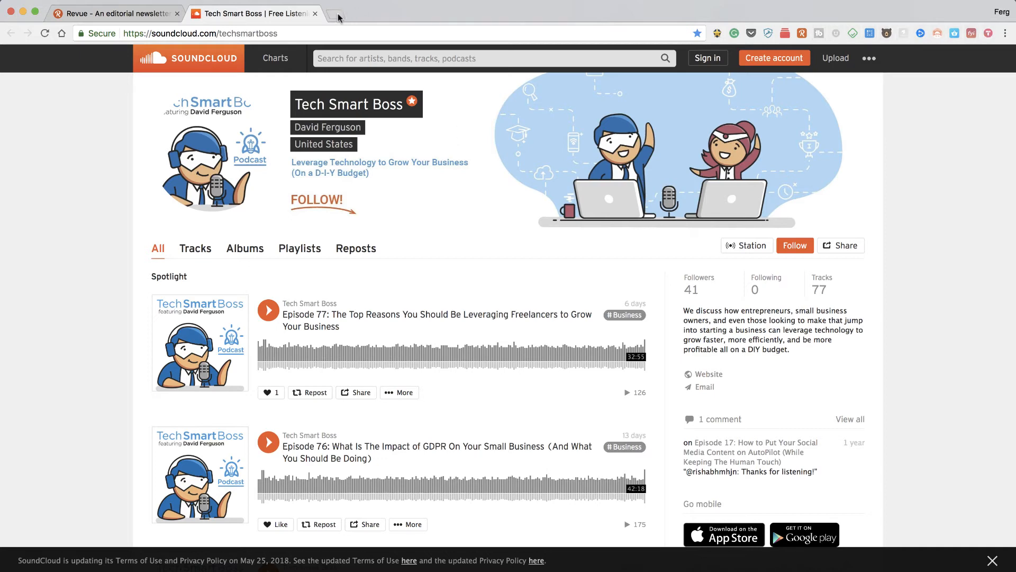
From a new Toby tab, add the Tech Smart Boss tab to the Aug 14 at 20:28 collection, then remove it again
{"action": "left_click", "coordinate": [339, 14]}
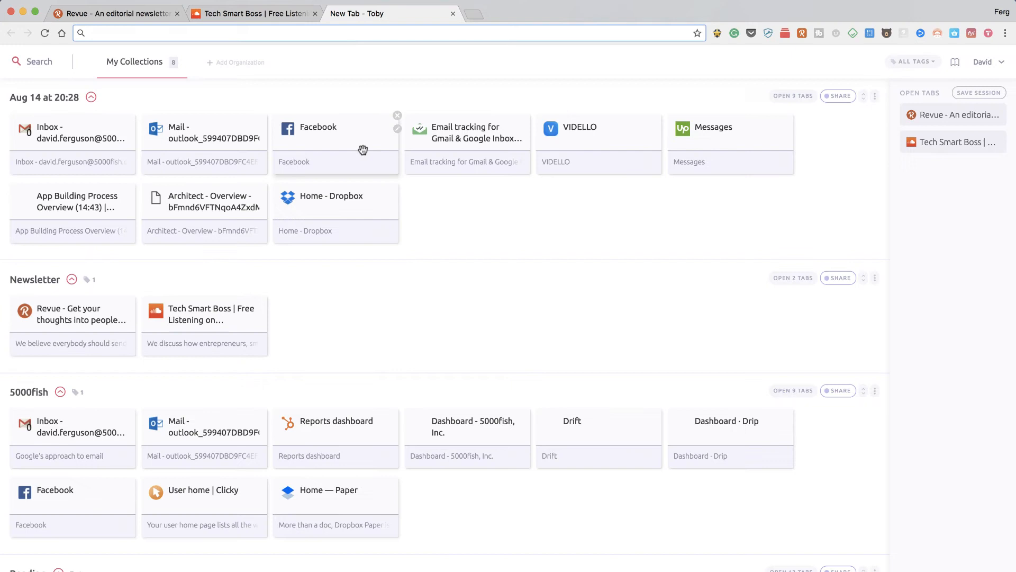
{"action": "mouse_move", "coordinate": [633, 347]}
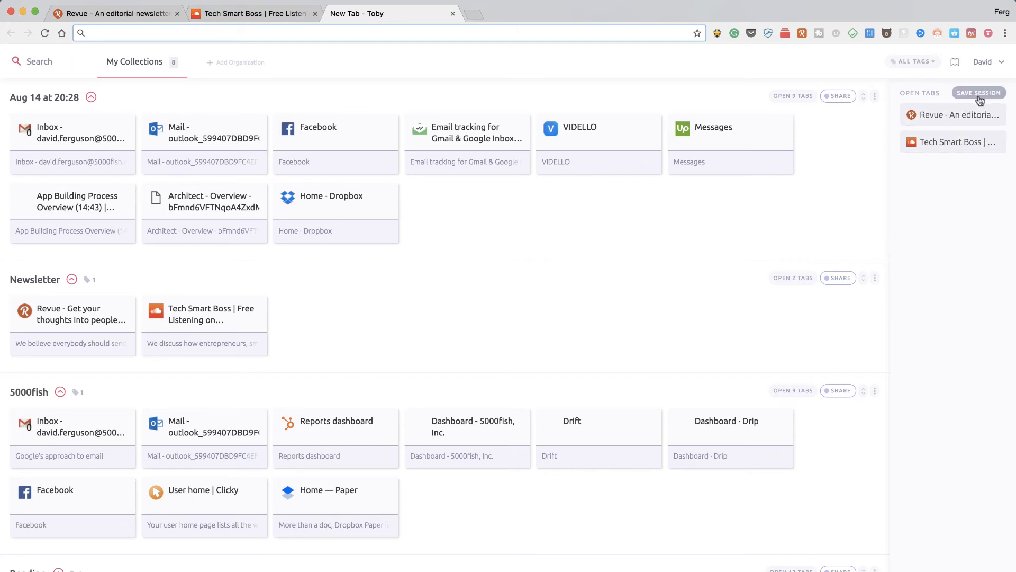
{"action": "mouse_move", "coordinate": [875, 181]}
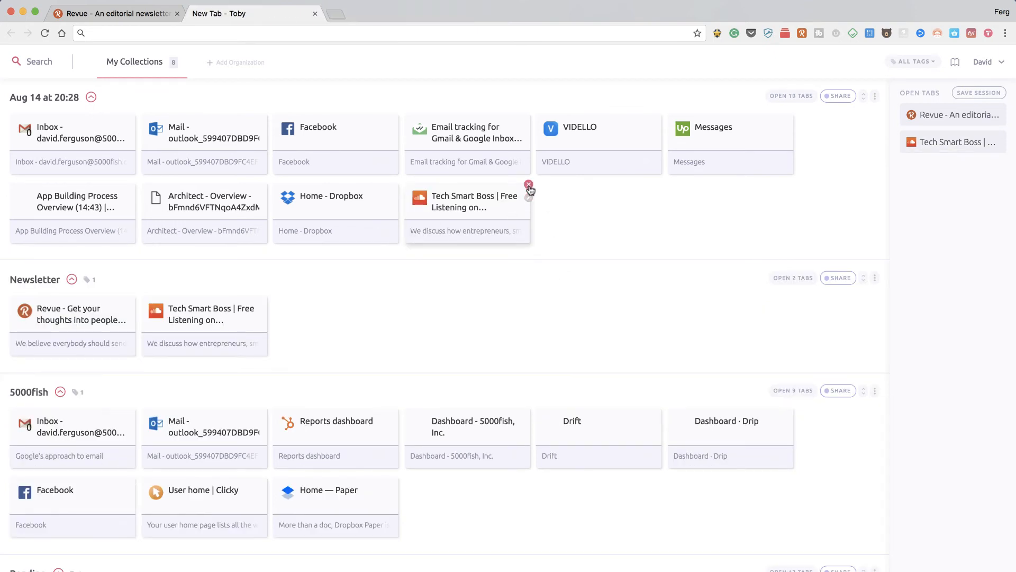
{"action": "left_click", "coordinate": [529, 184]}
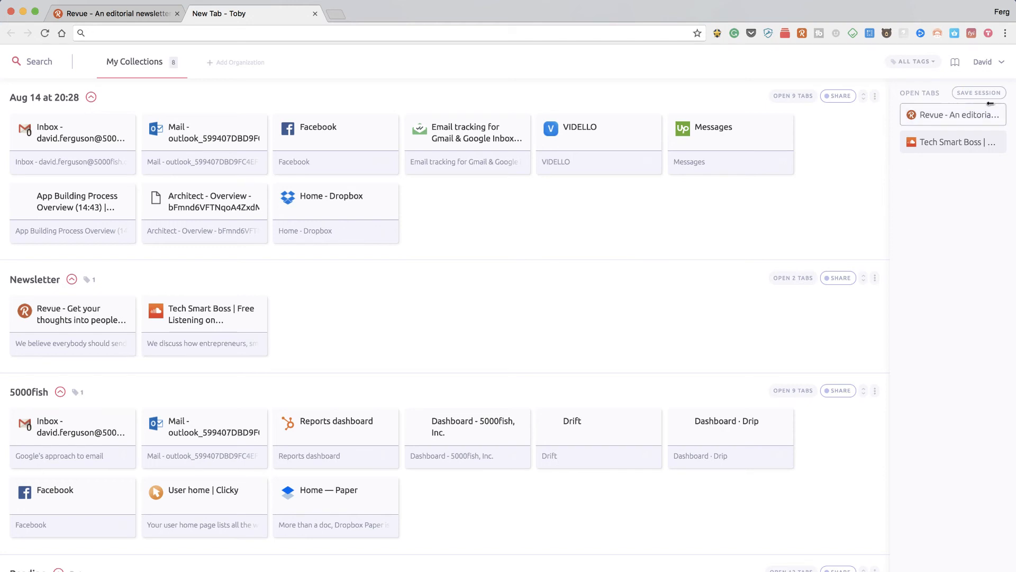
{"action": "left_click", "coordinate": [985, 61]}
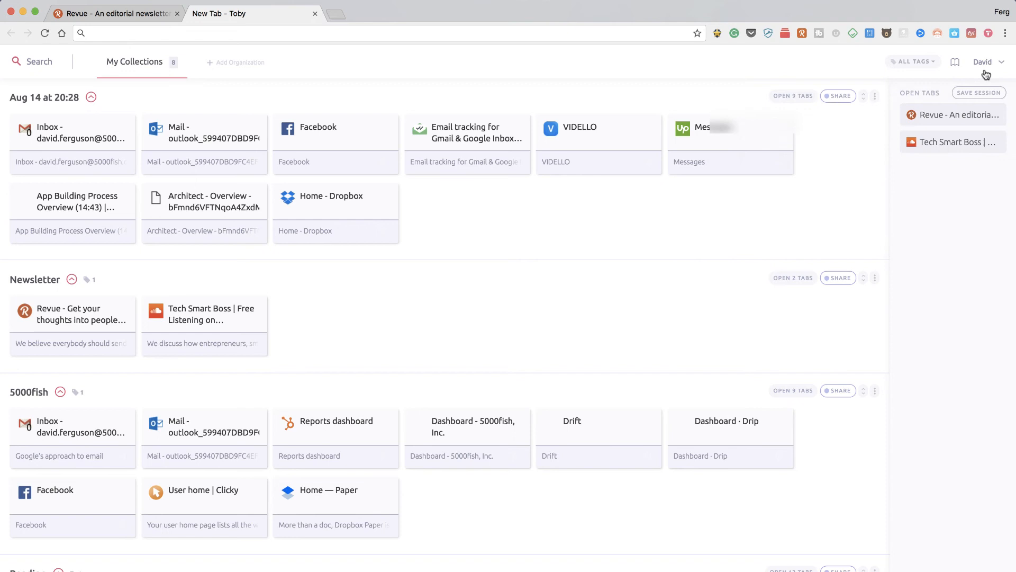
Open sharing for the Aug 14 at 20:28 collection, toggling Share Privately and back to Get Shareable Link
{"action": "left_click", "coordinate": [838, 95]}
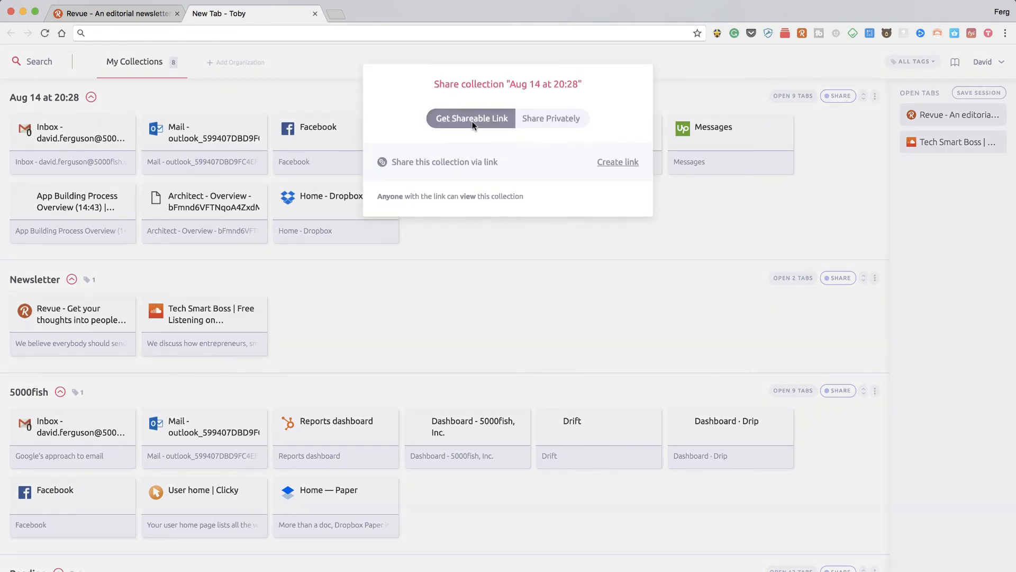
{"action": "left_click", "coordinate": [551, 118]}
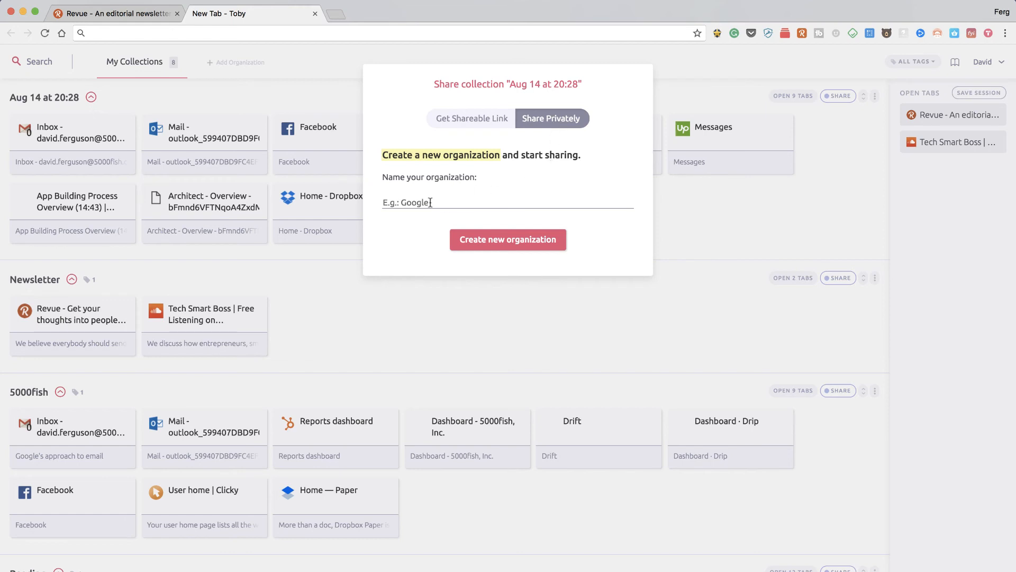
{"action": "left_click", "coordinate": [471, 118]}
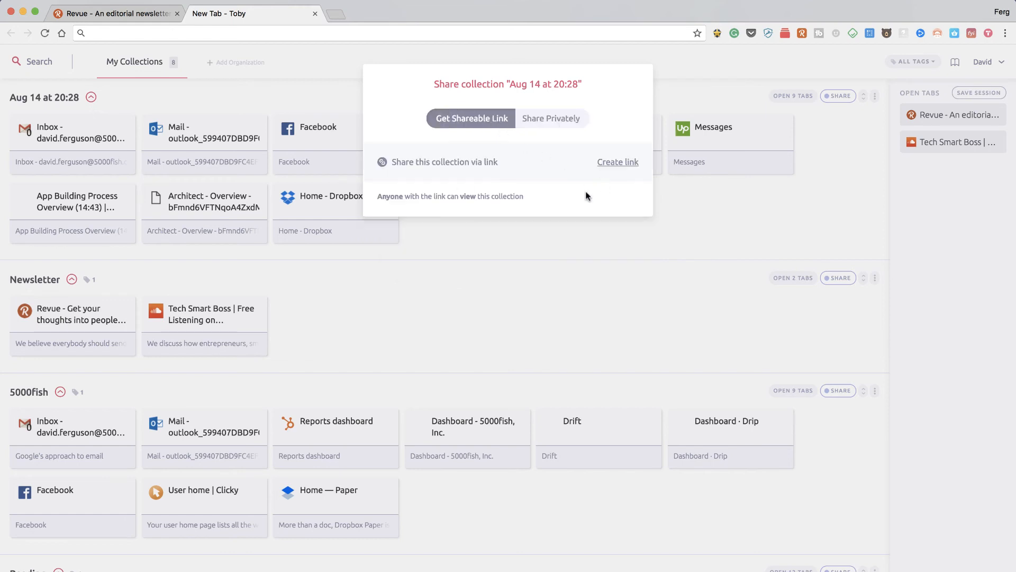